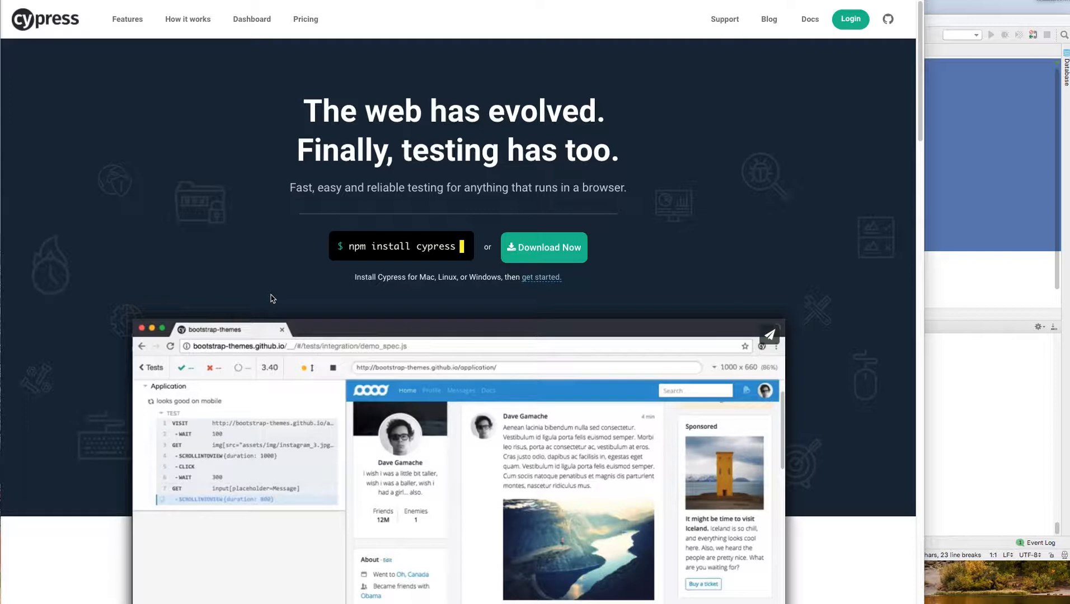
mouse_move(256, 256)
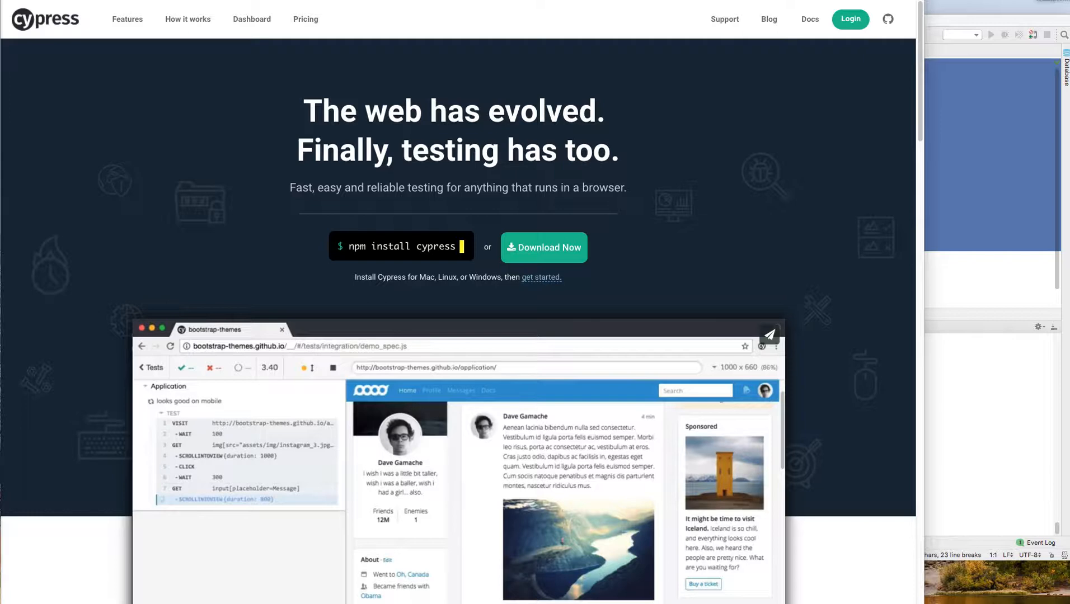
mouse_move(357, 248)
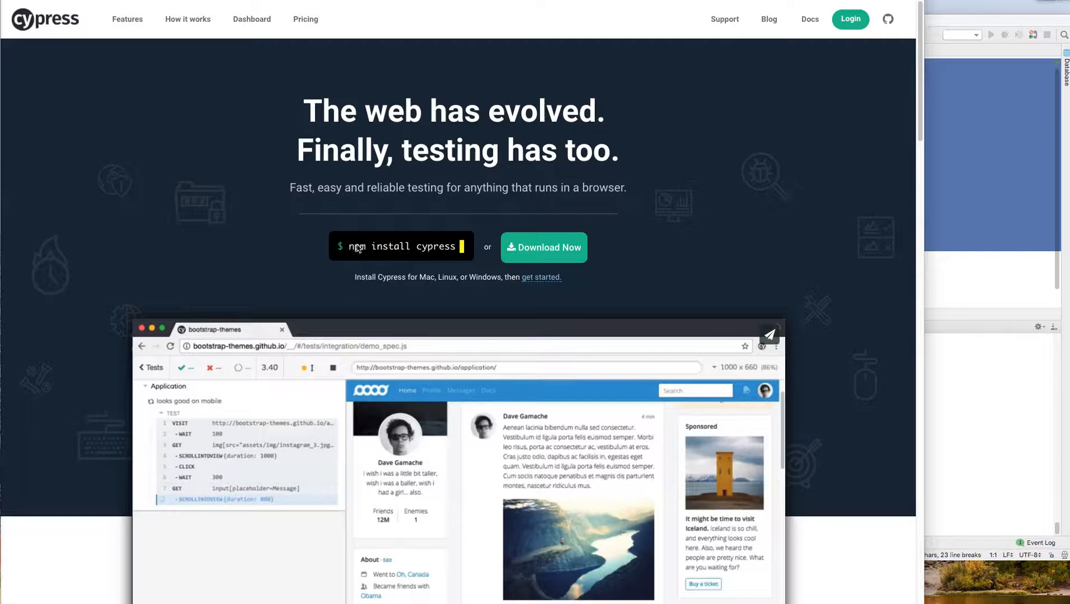
mouse_move(350, 251)
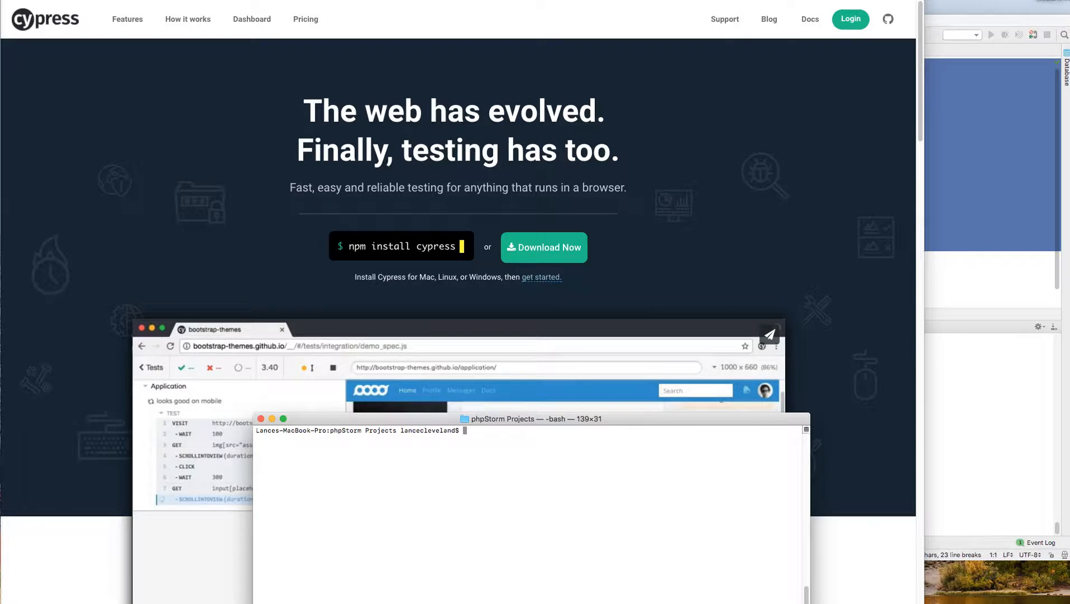
Step: Run pwd, mkdir anewtest, and npm -v to create the folder and confirm npm 5.6.0
text(pw)
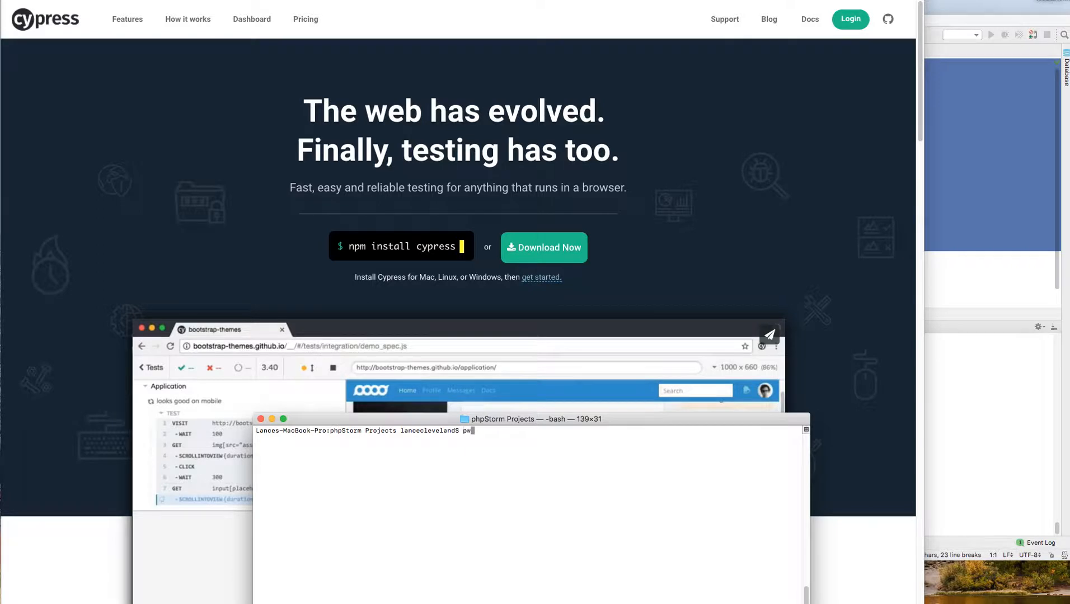
text(mkdir anewtest)
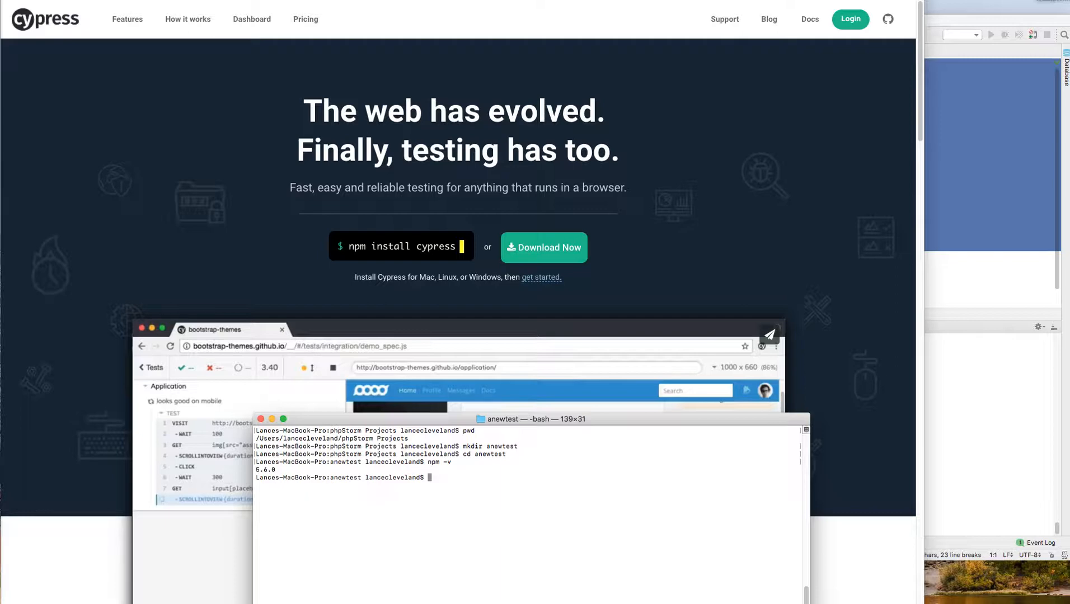
text(npm install cypress)
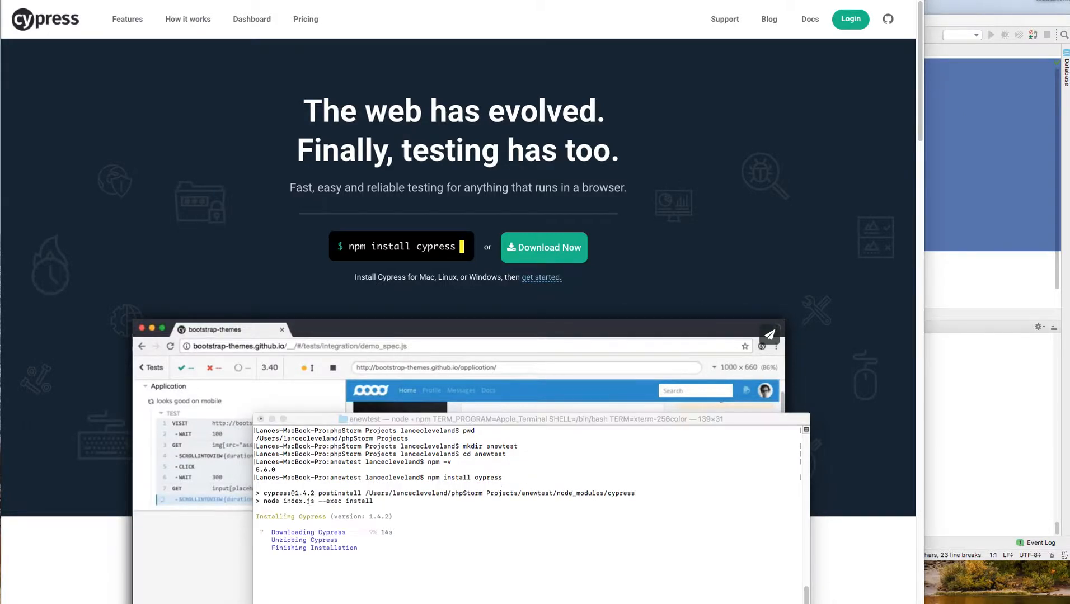
mouse_move(461, 544)
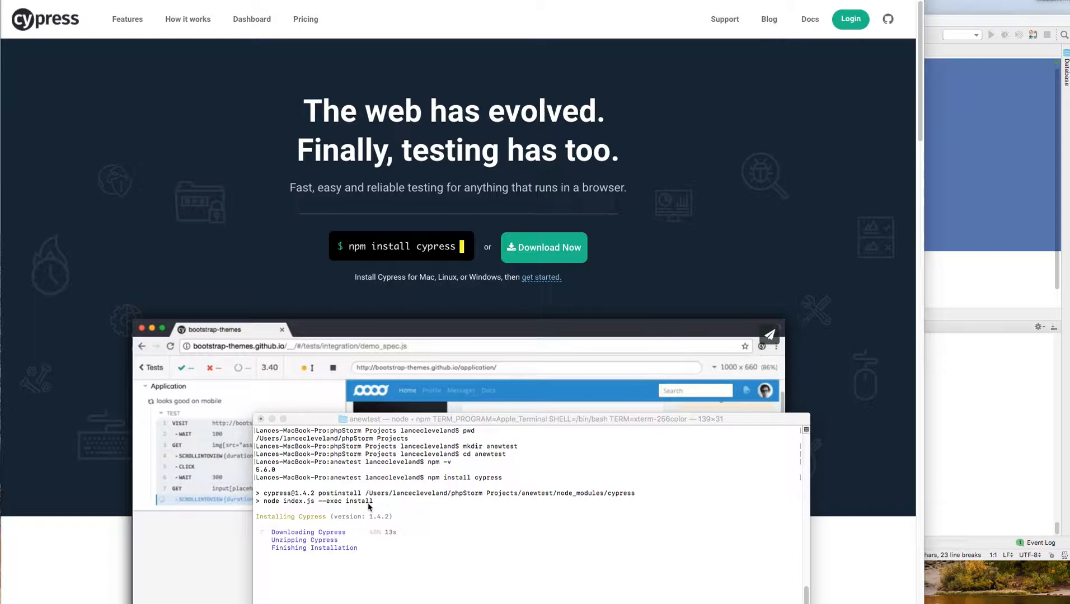
mouse_move(541, 298)
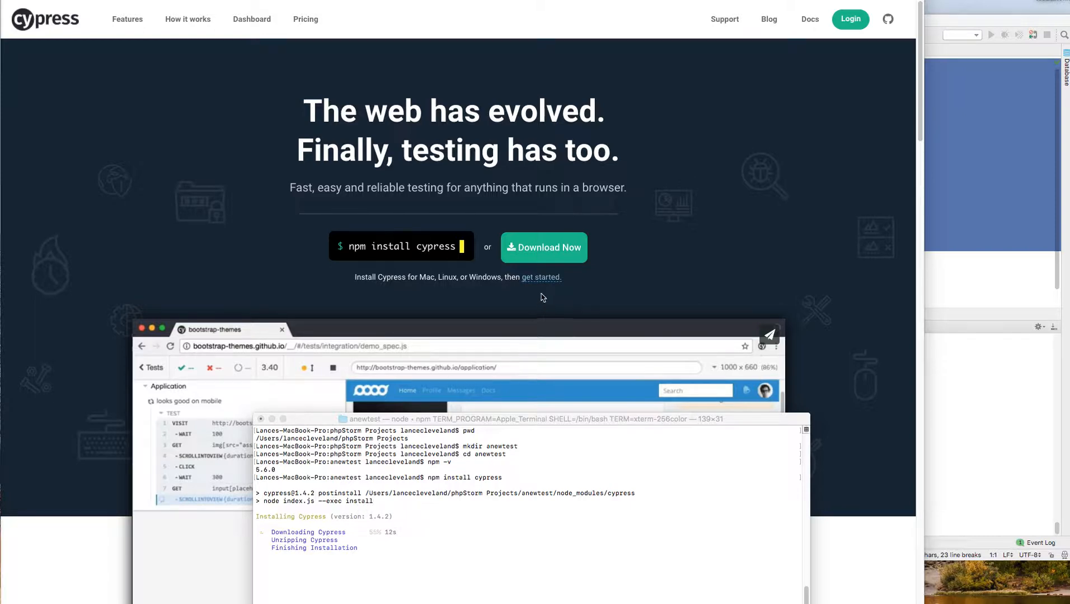
mouse_move(537, 282)
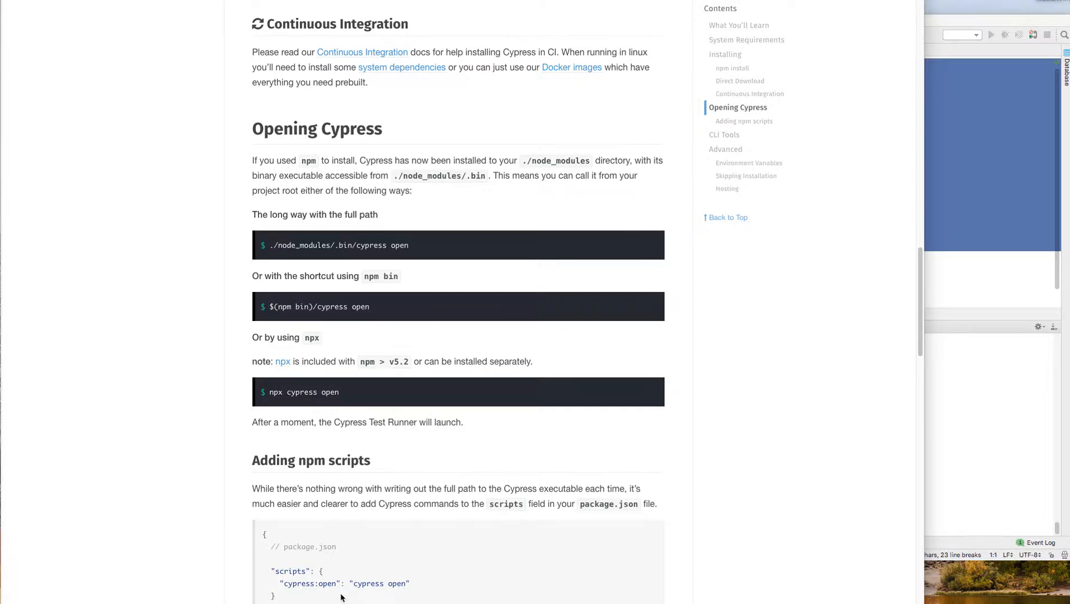
mouse_move(291, 265)
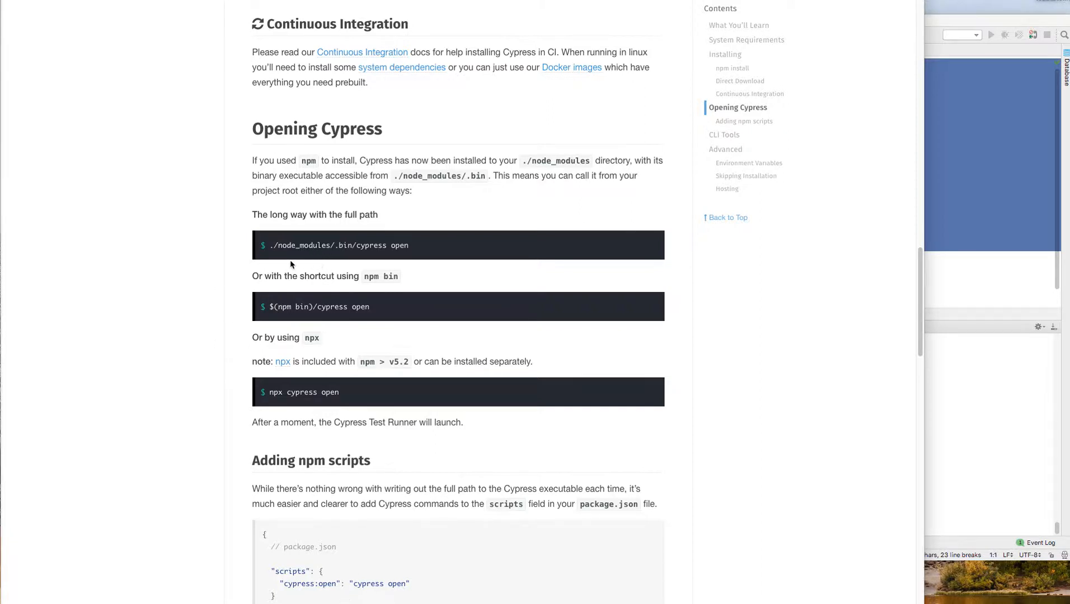
mouse_move(296, 320)
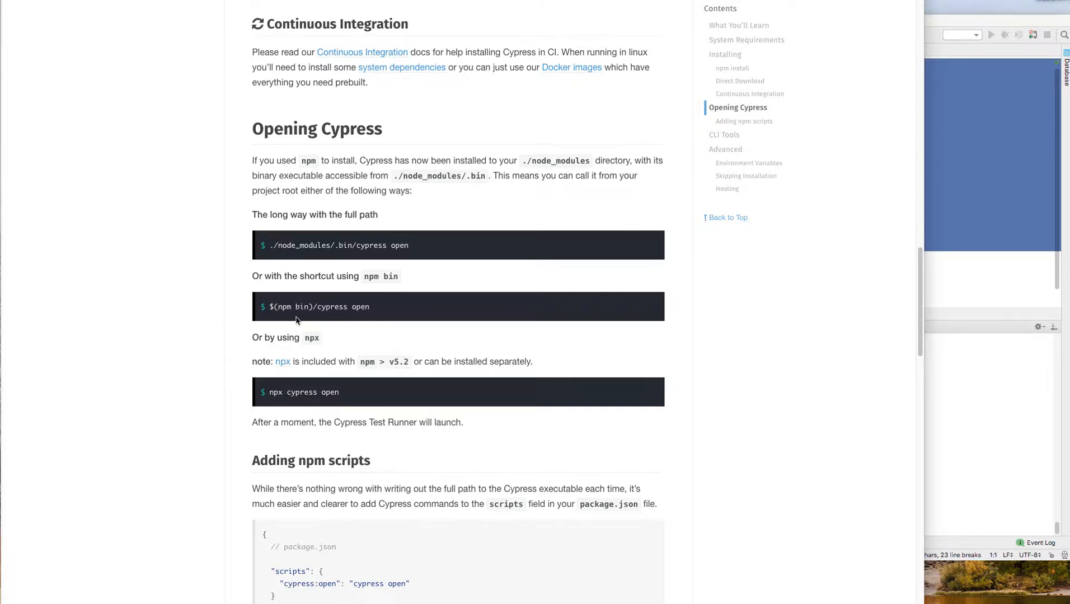
mouse_move(380, 362)
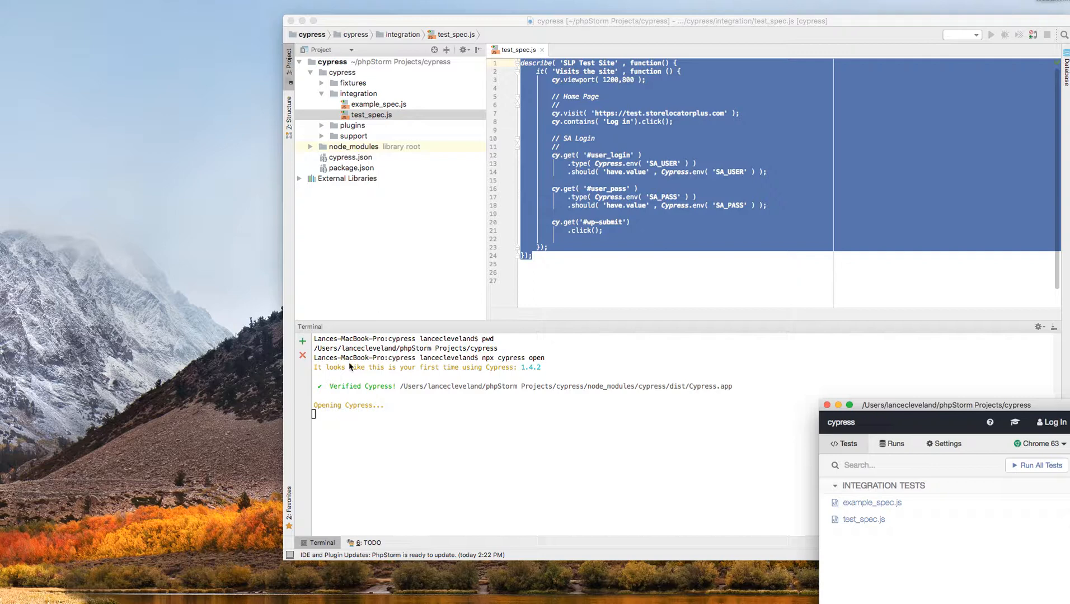
mouse_move(649, 418)
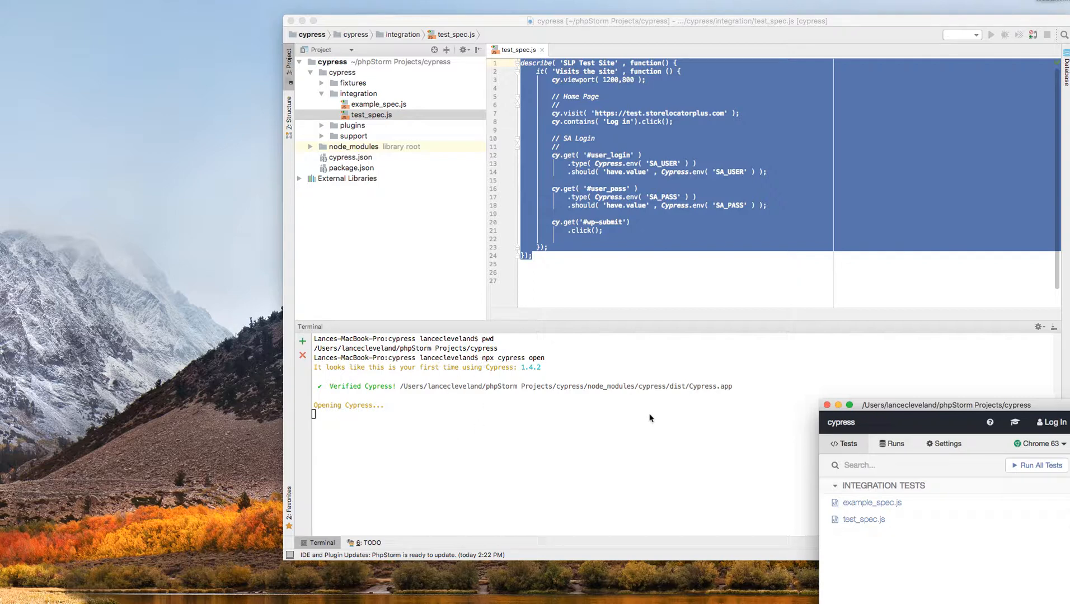
mouse_move(427, 438)
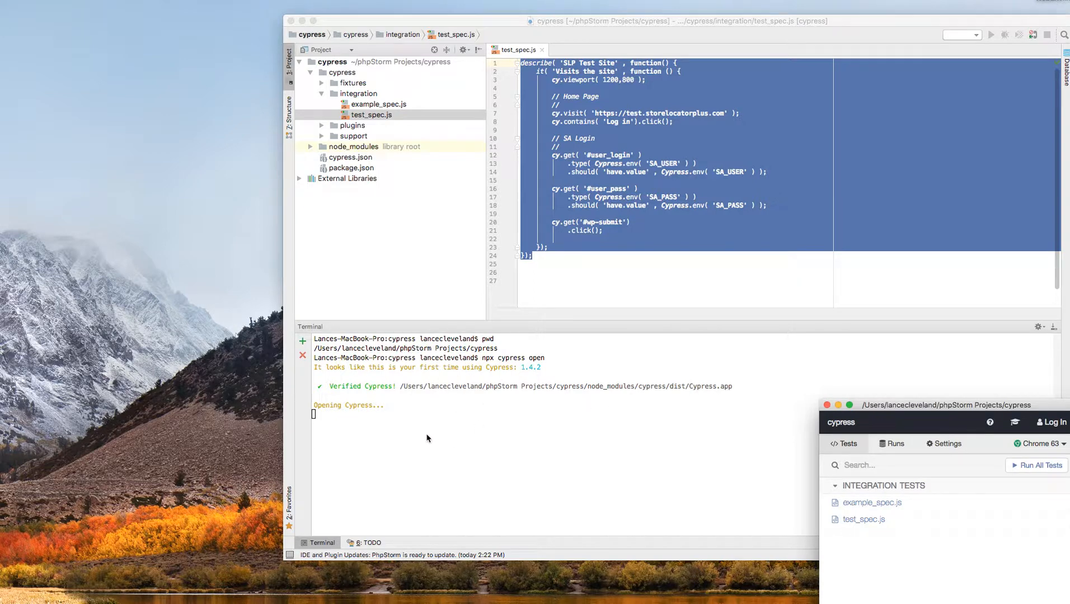
mouse_move(435, 420)
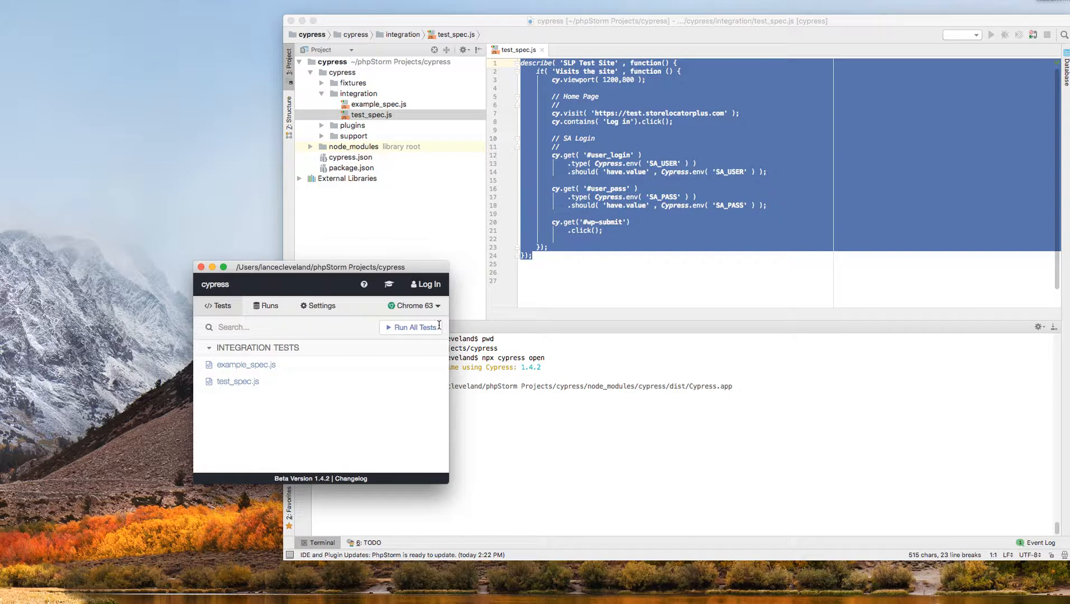
Step: Move the Cypress Test Runner window over the editor to view example_spec.js and test_spec.js
drag(321, 266, 277, 282)
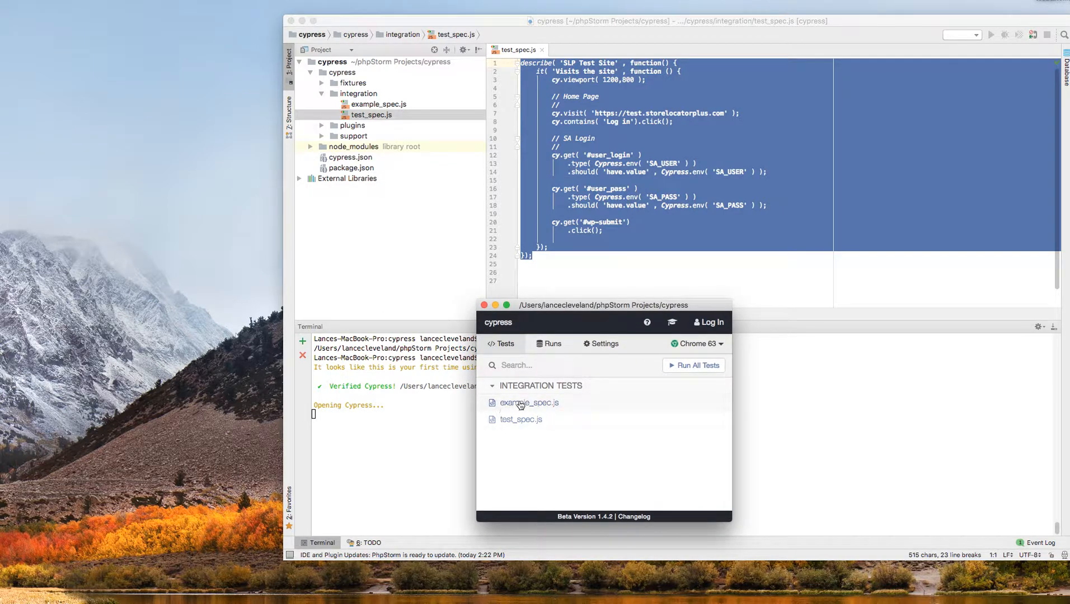
mouse_move(555, 406)
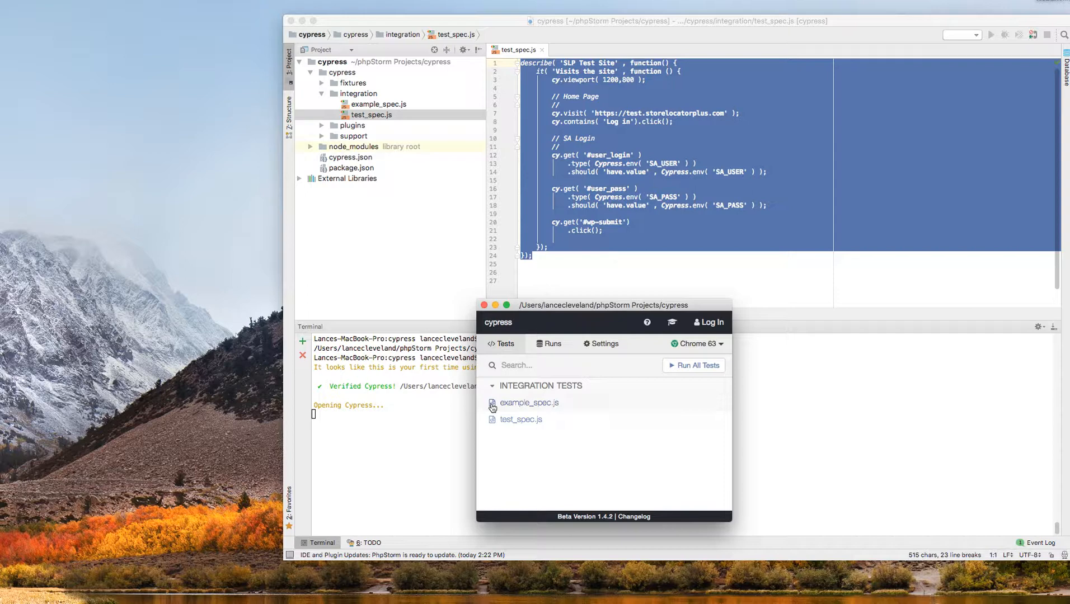
mouse_move(499, 427)
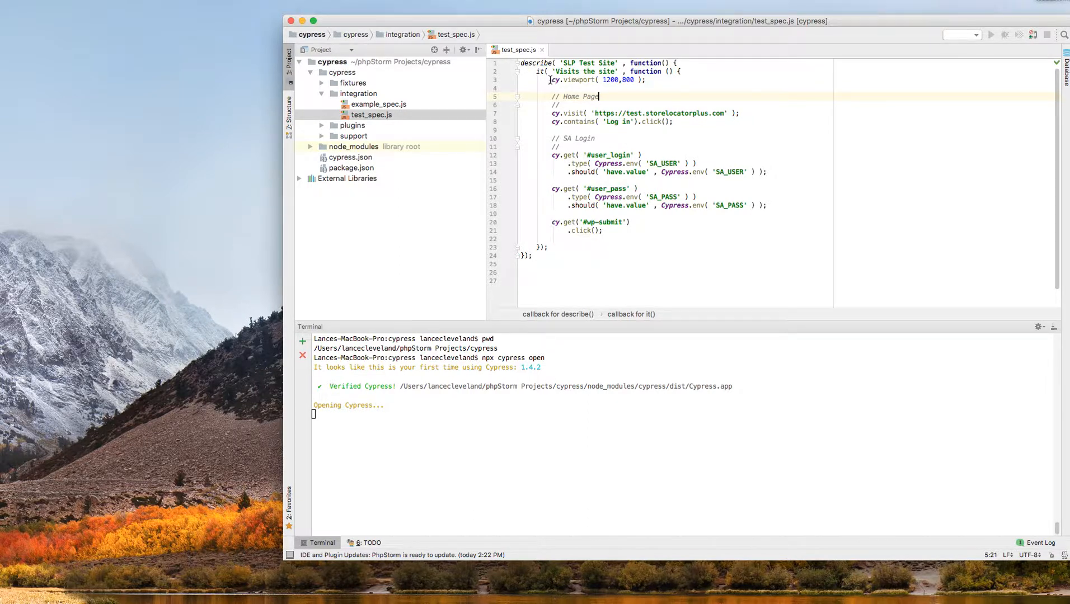
Step: Highlight cy and the viewport(1200,800) call on line 3 of test_spec.js, then clear the selection
double_click(555, 79)
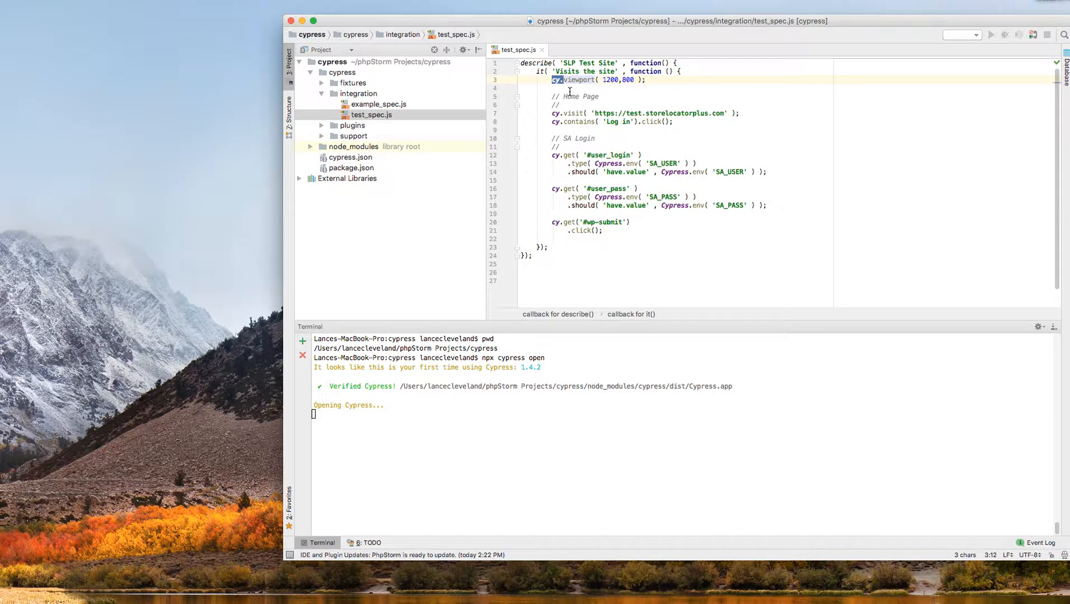
double_click(575, 79)
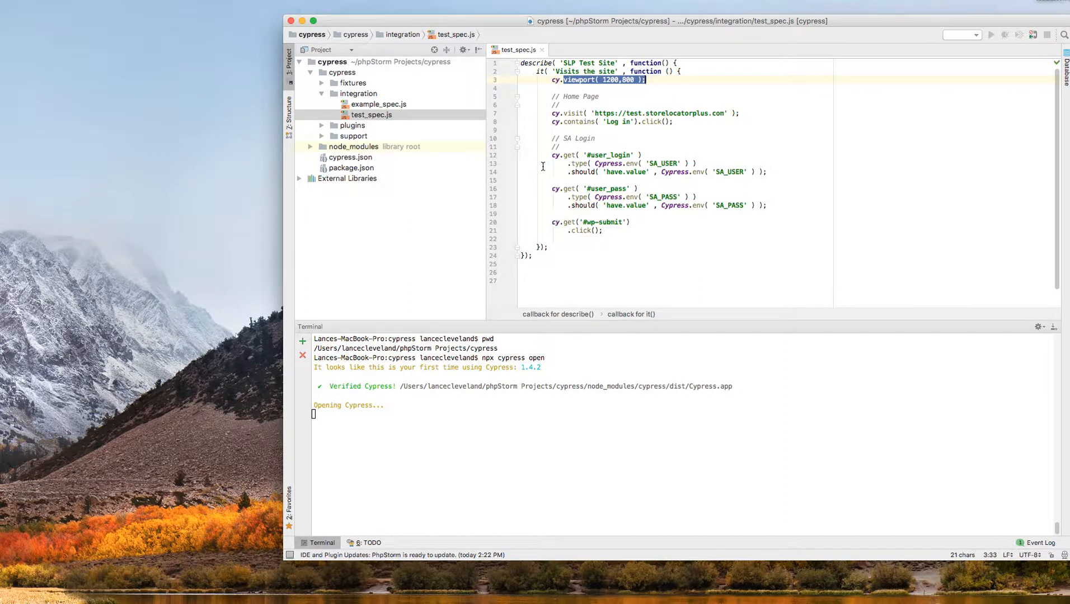
click(552, 155)
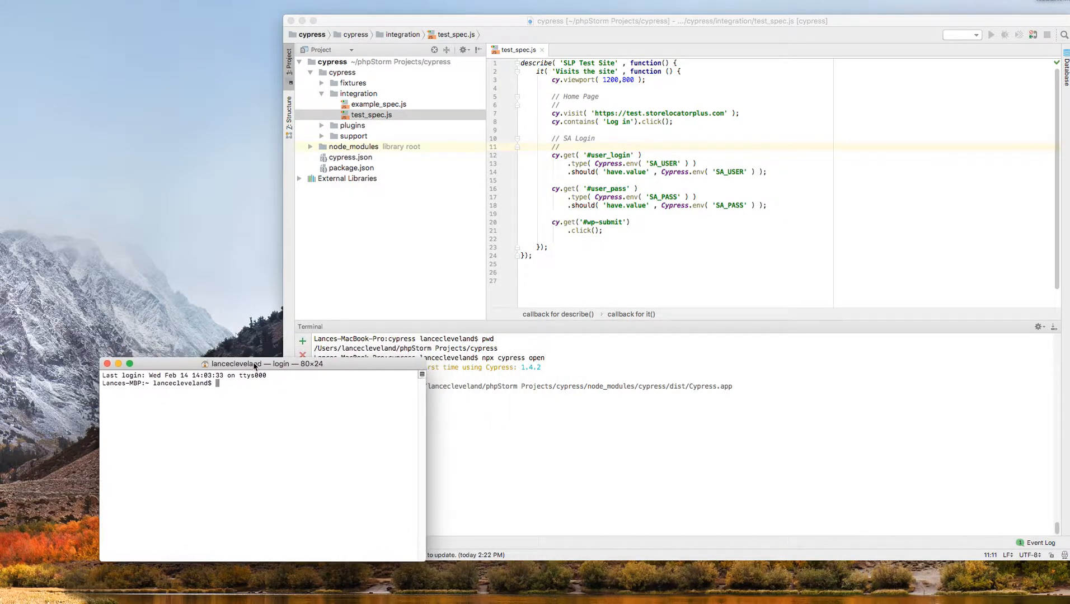
Step: Enter an export command setting CYPRESS_SA_USER='test' in the terminal
text(export CYPRE)
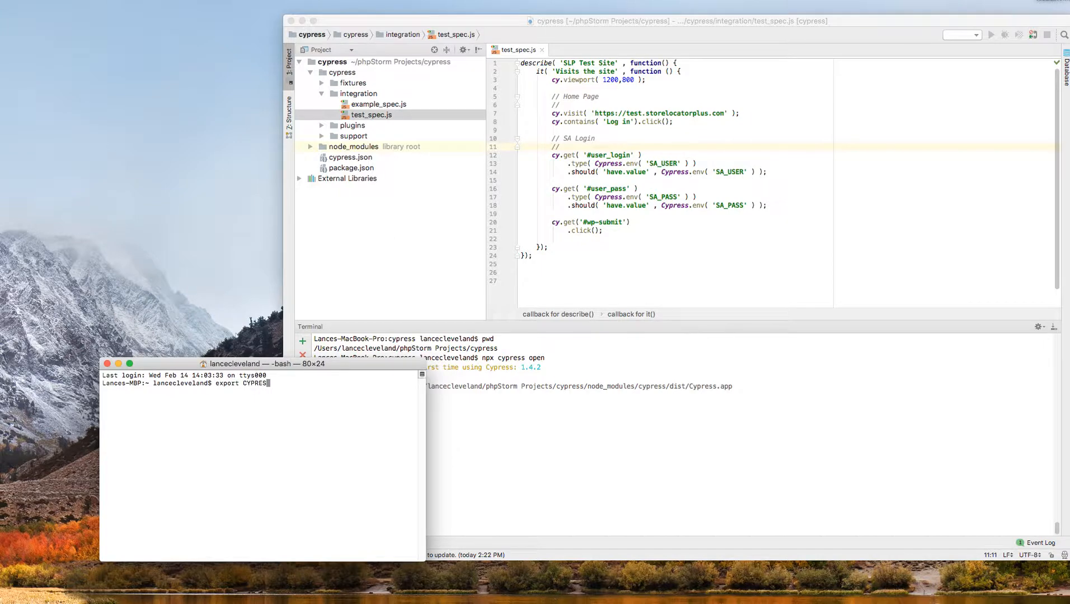
text(S_)
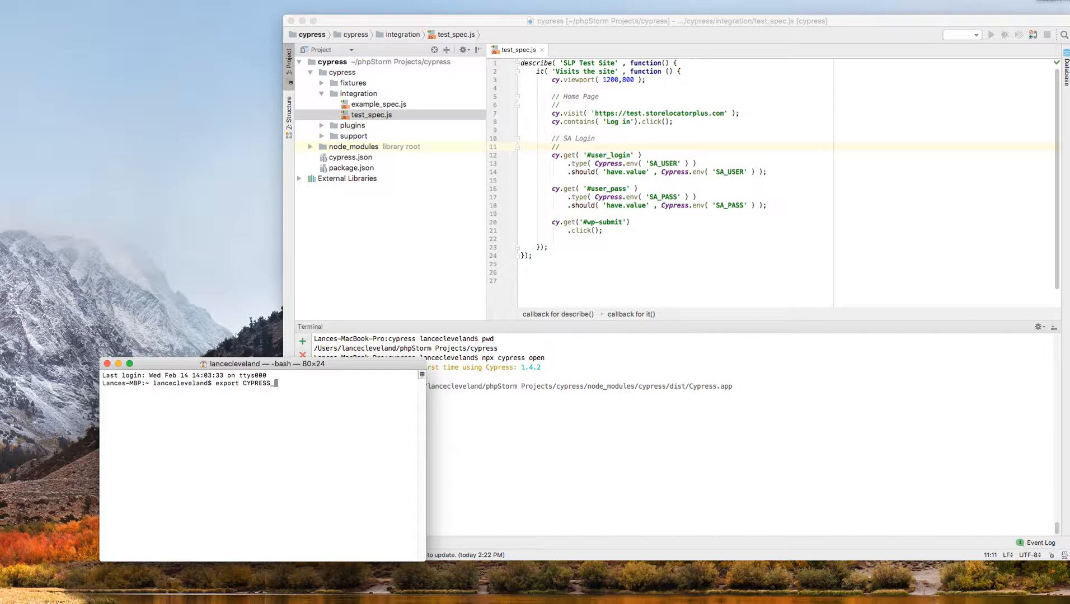
text(SA)
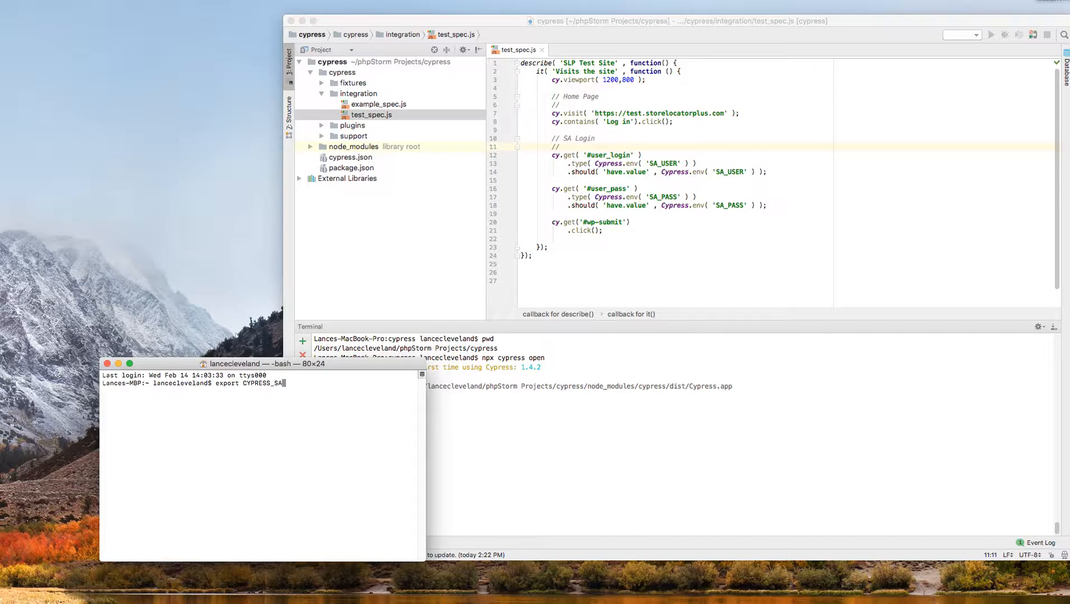
text(USER=)
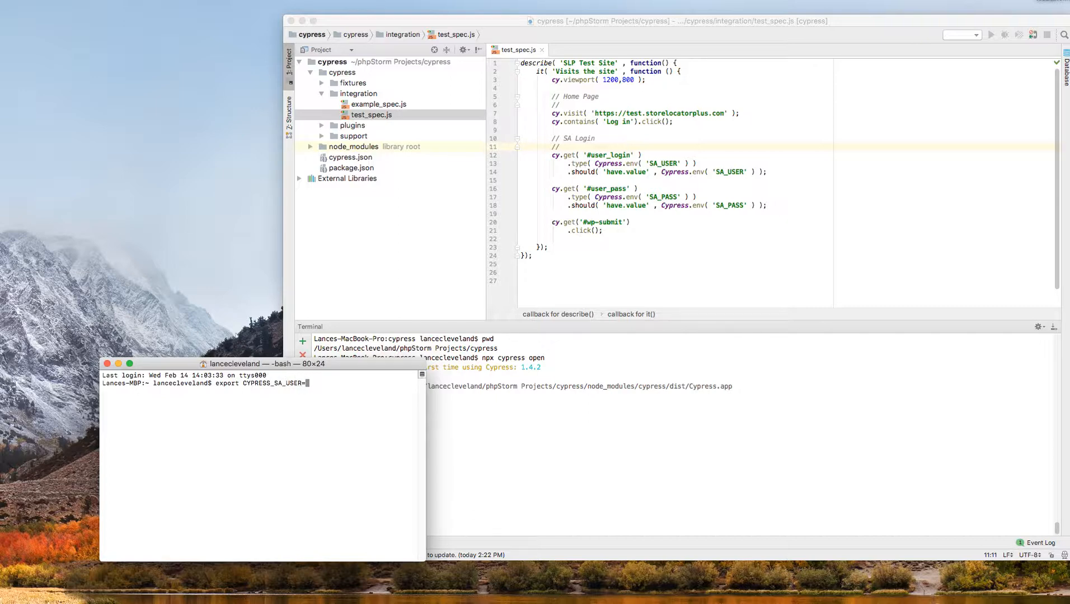
text('test';)
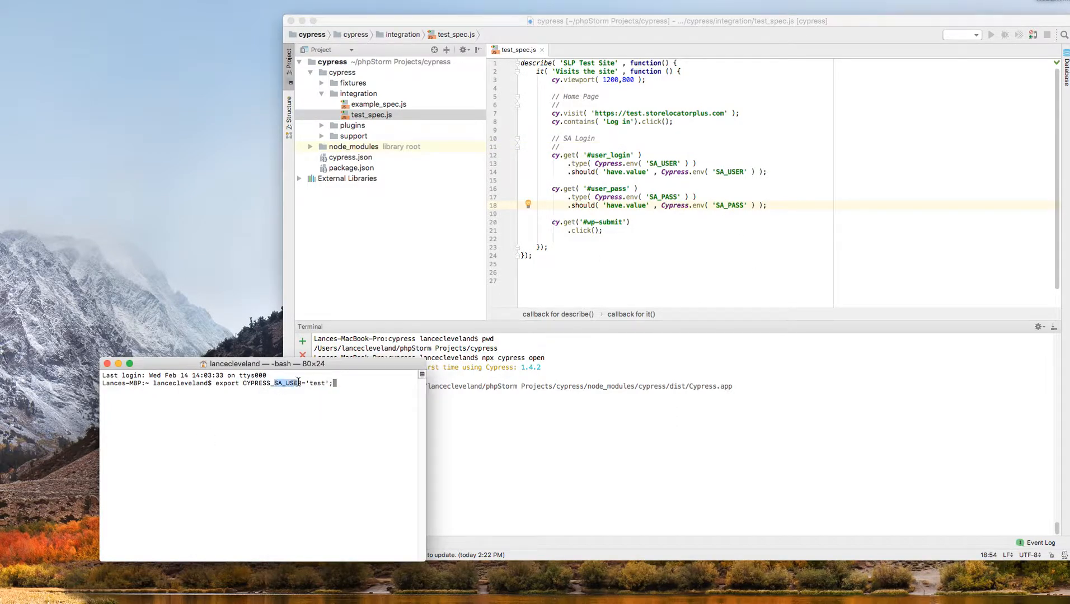
mouse_move(362, 389)
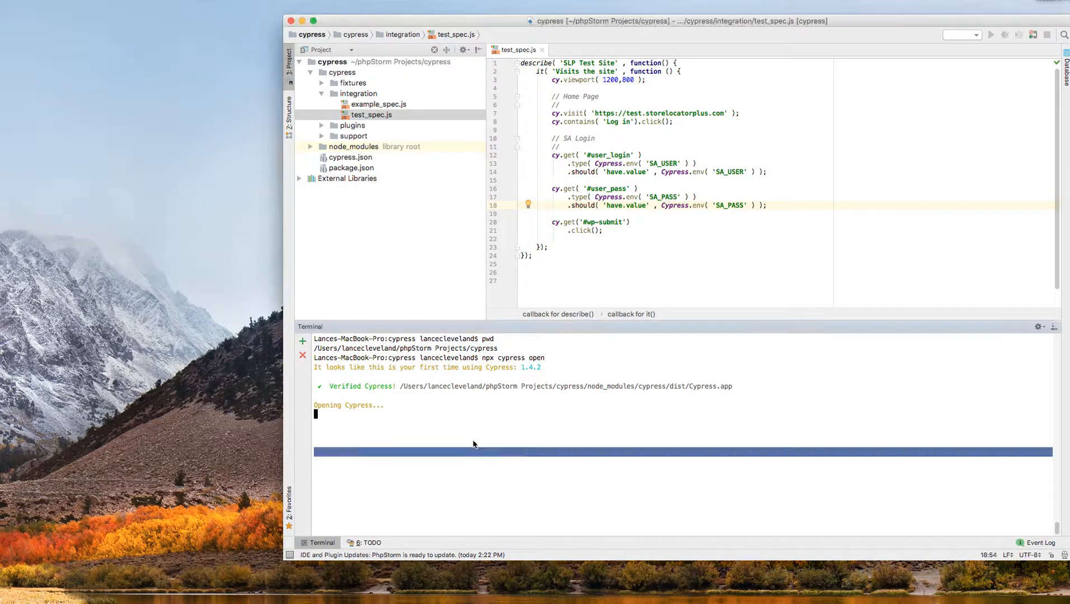
mouse_move(513, 430)
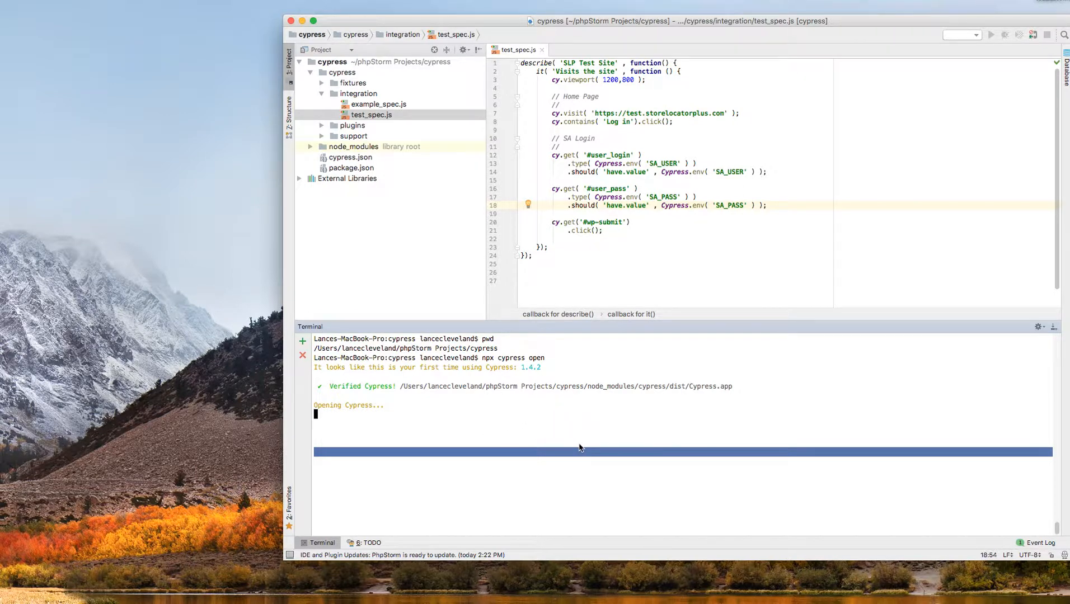
mouse_move(650, 337)
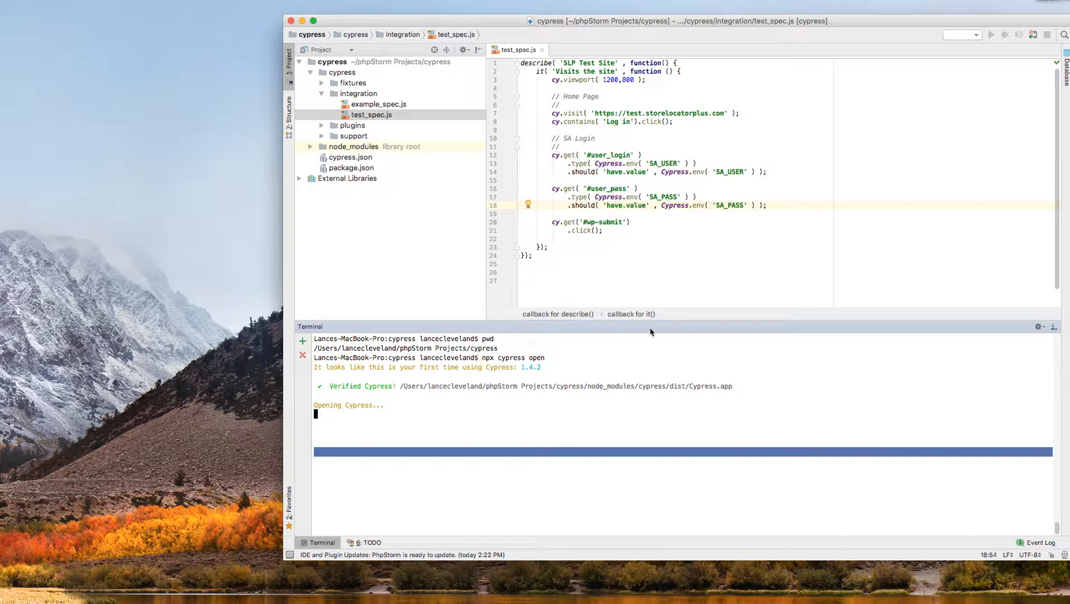
mouse_move(521, 338)
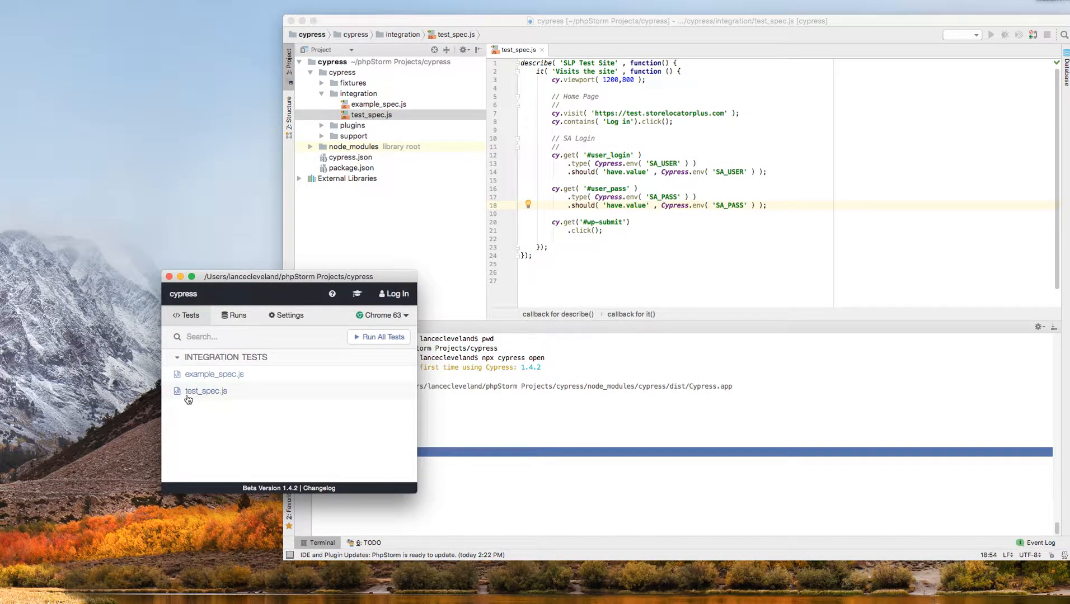
Step: Run the test_spec.js login test from the Integration Tests list
click(206, 390)
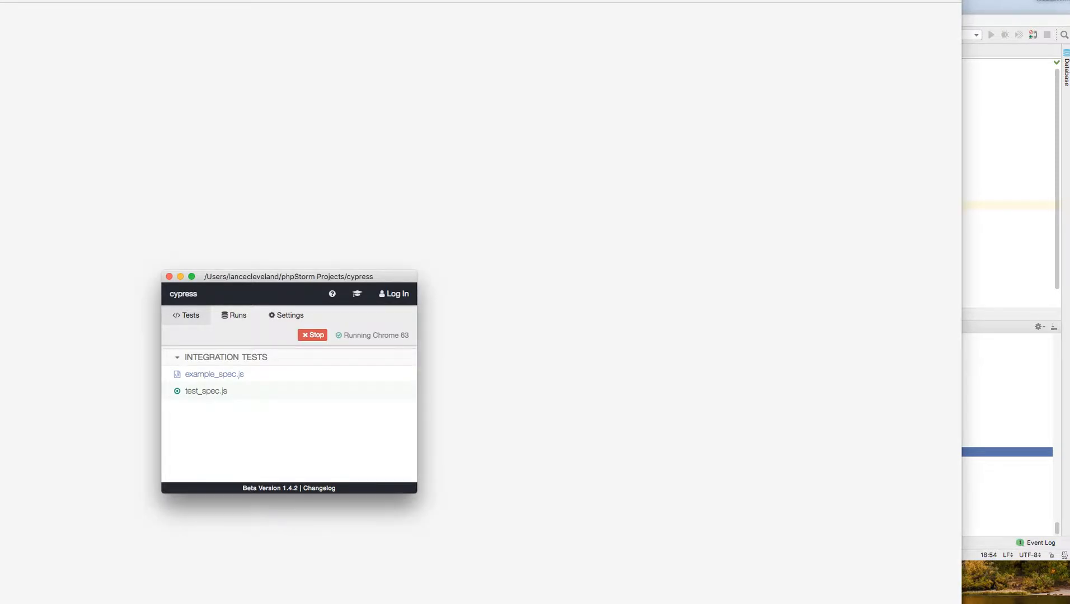
click(206, 391)
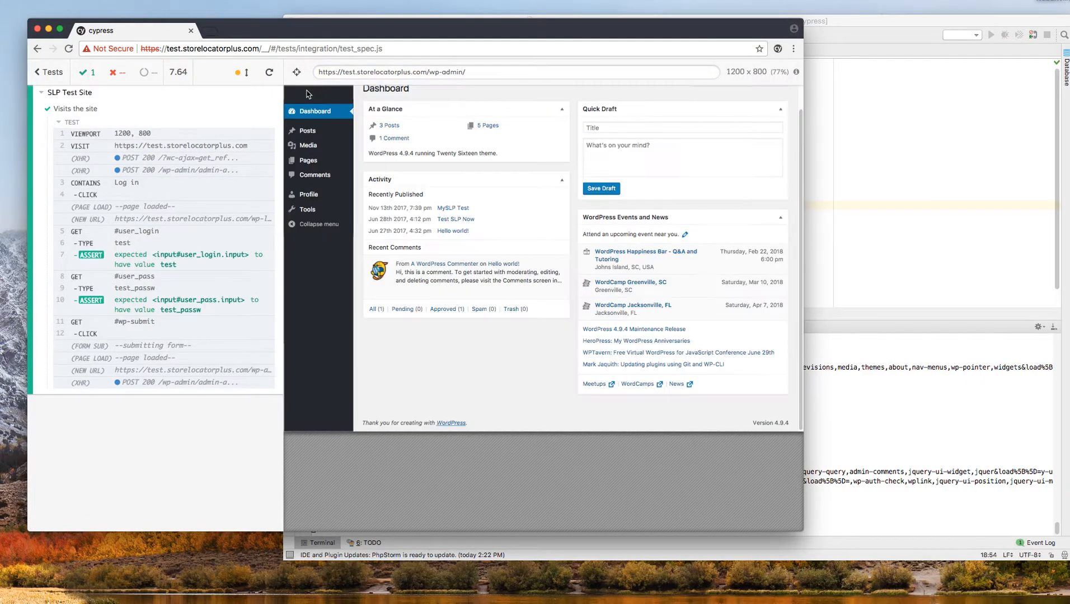
mouse_move(523, 90)
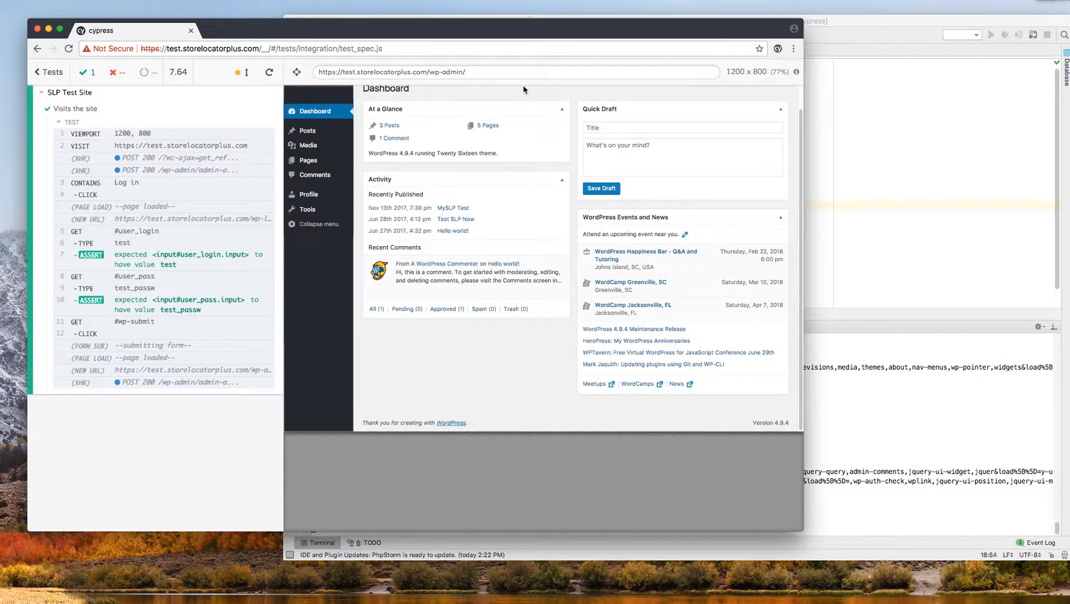
mouse_move(539, 343)
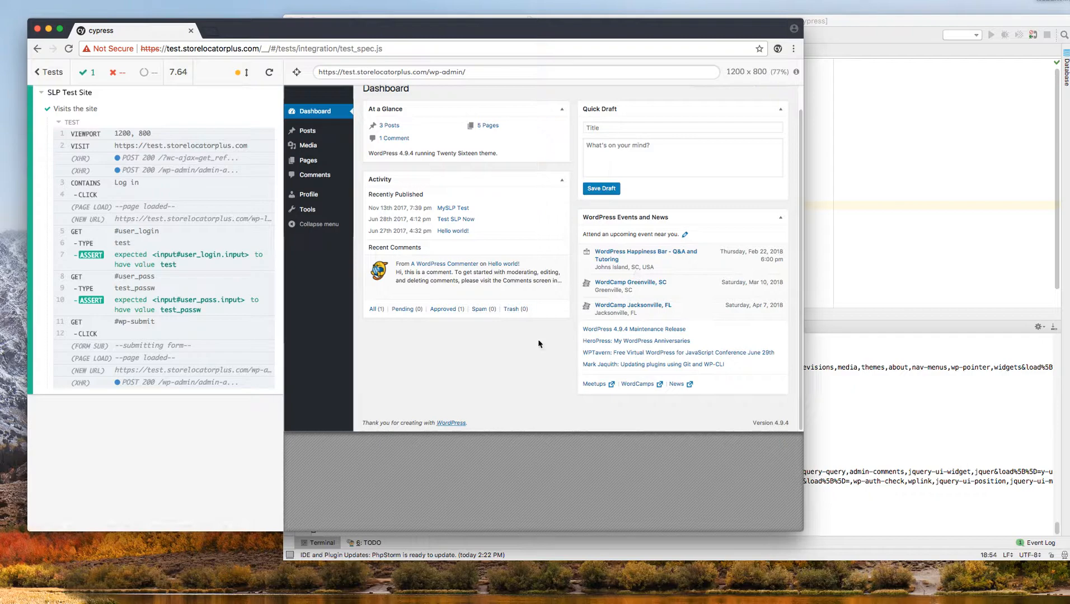
mouse_move(285, 368)
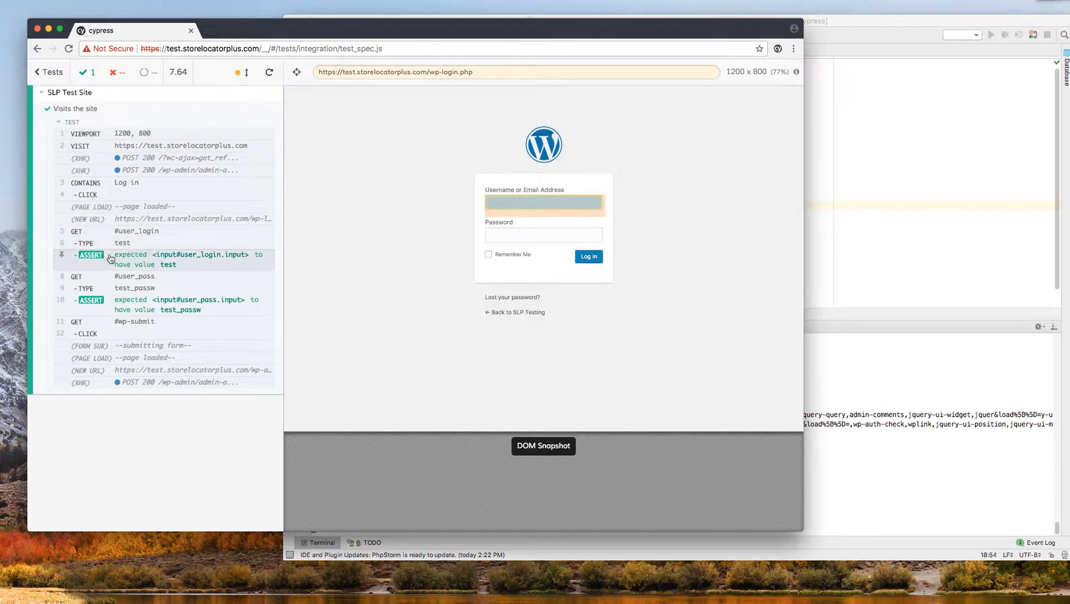
Step: View the DOM snapshot at the username assertion step, then return to the live dashboard
click(587, 257)
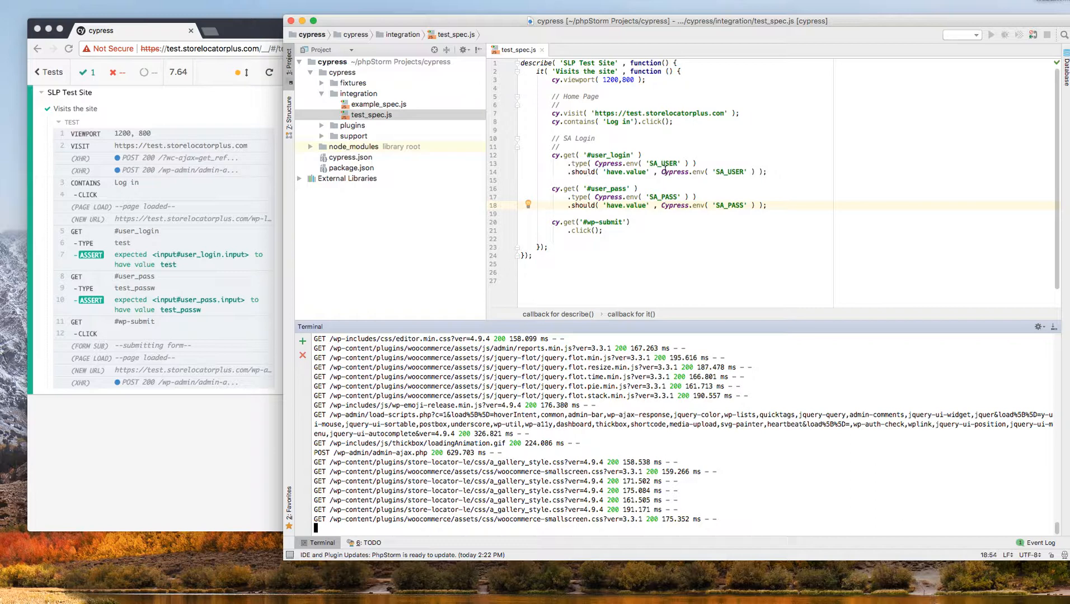
mouse_move(195, 71)
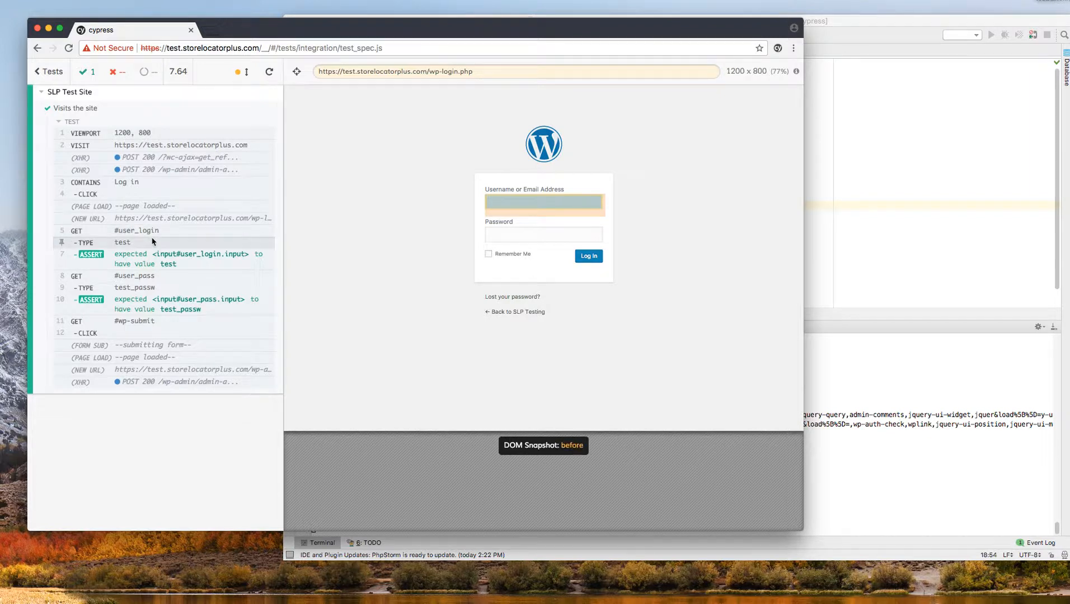
mouse_move(151, 246)
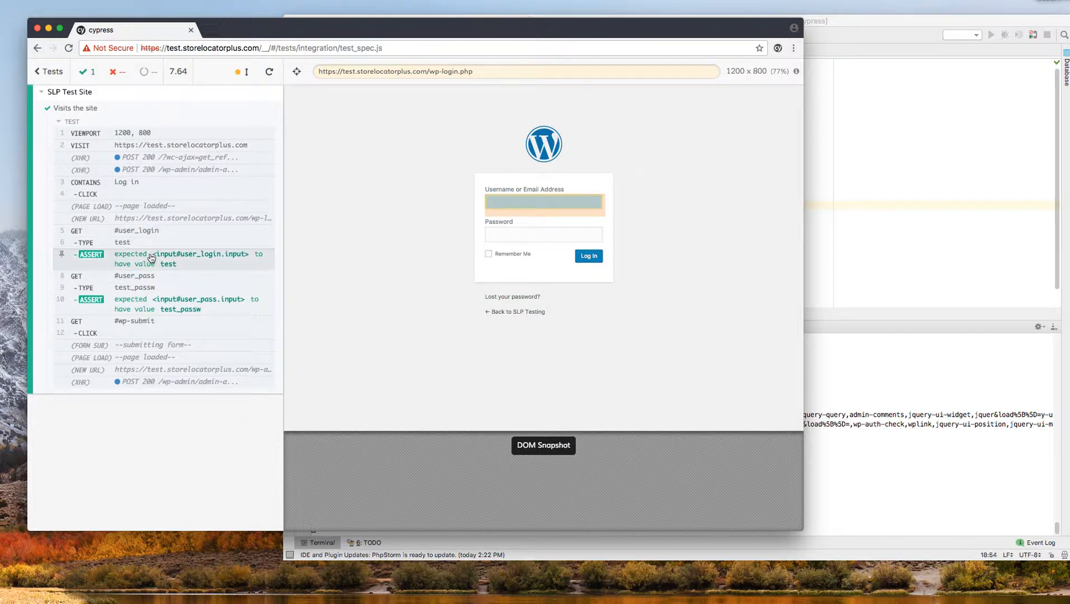
mouse_move(143, 278)
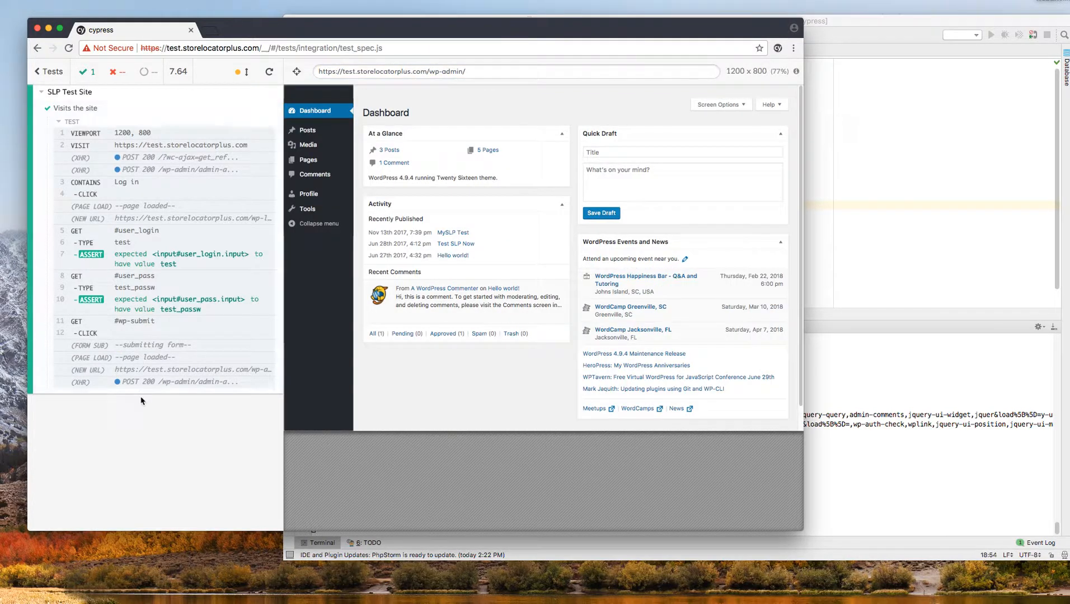
mouse_move(275, 499)
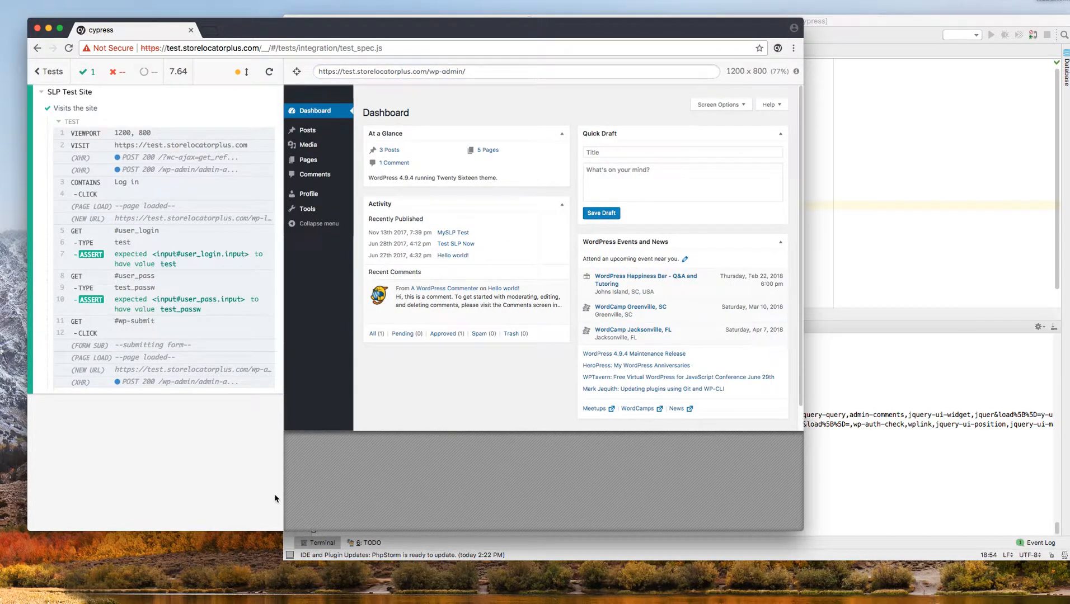
mouse_move(217, 478)
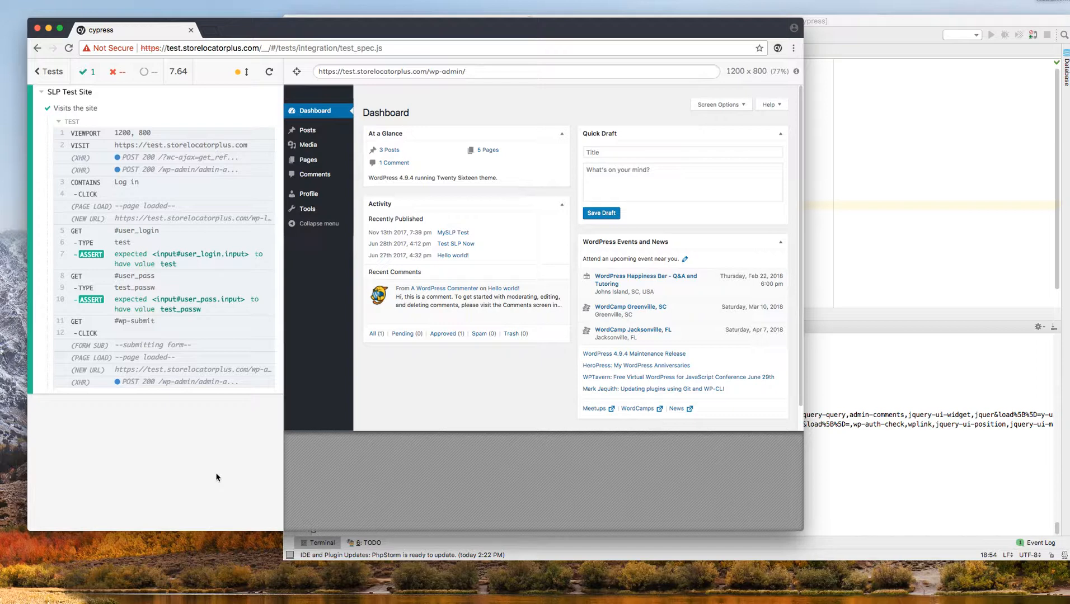
mouse_move(245, 472)
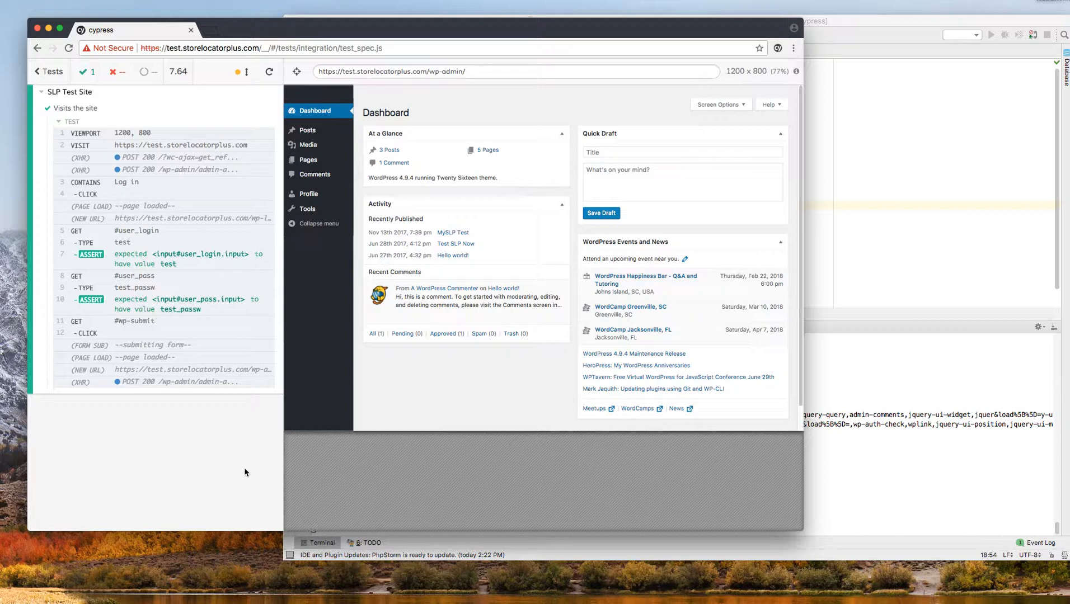
mouse_move(214, 418)
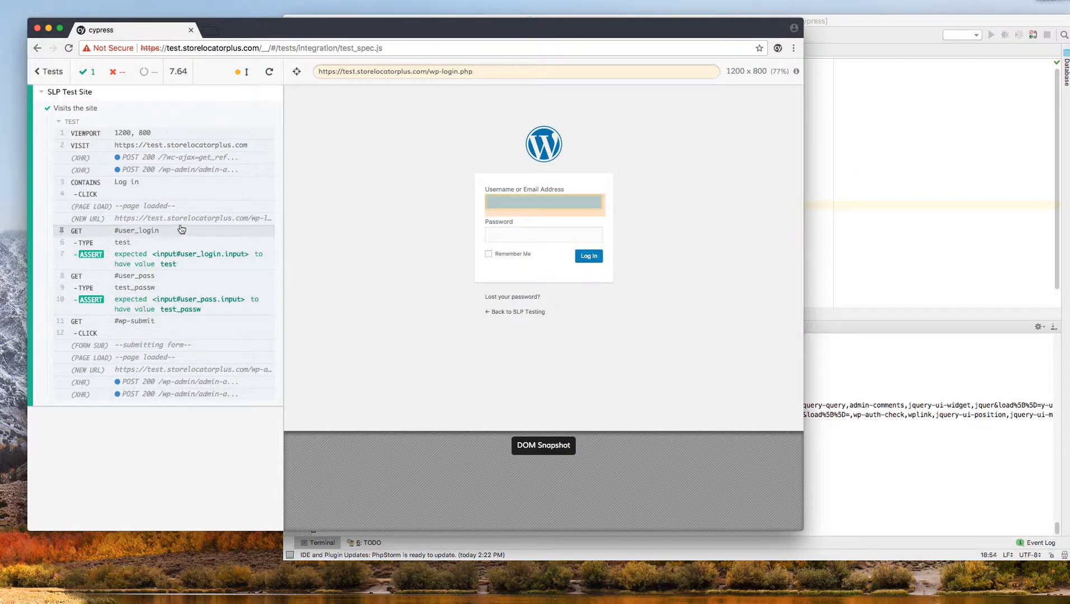
click(86, 195)
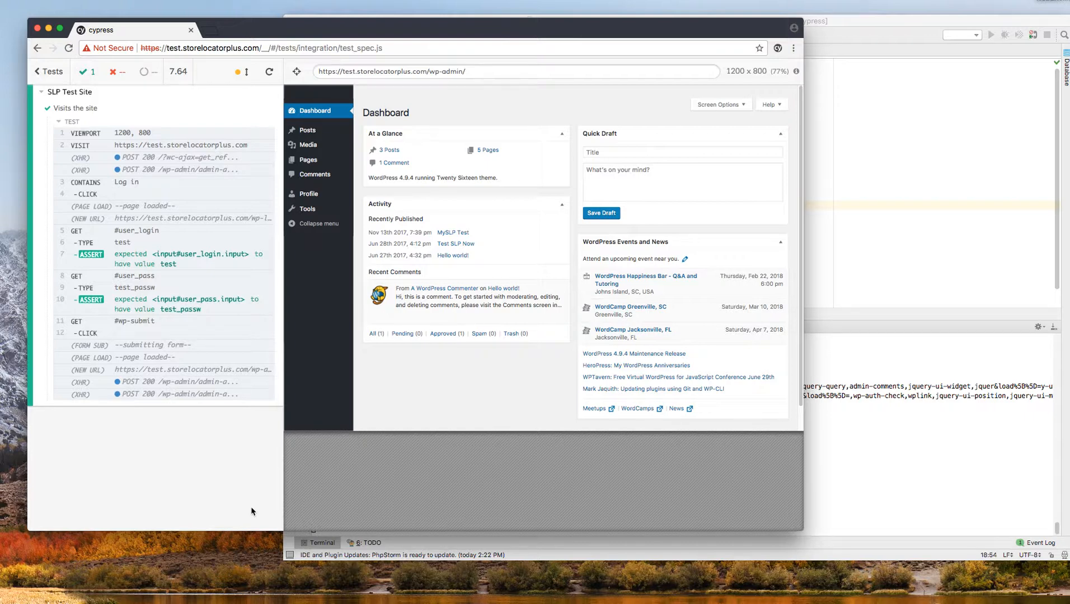
mouse_move(265, 510)
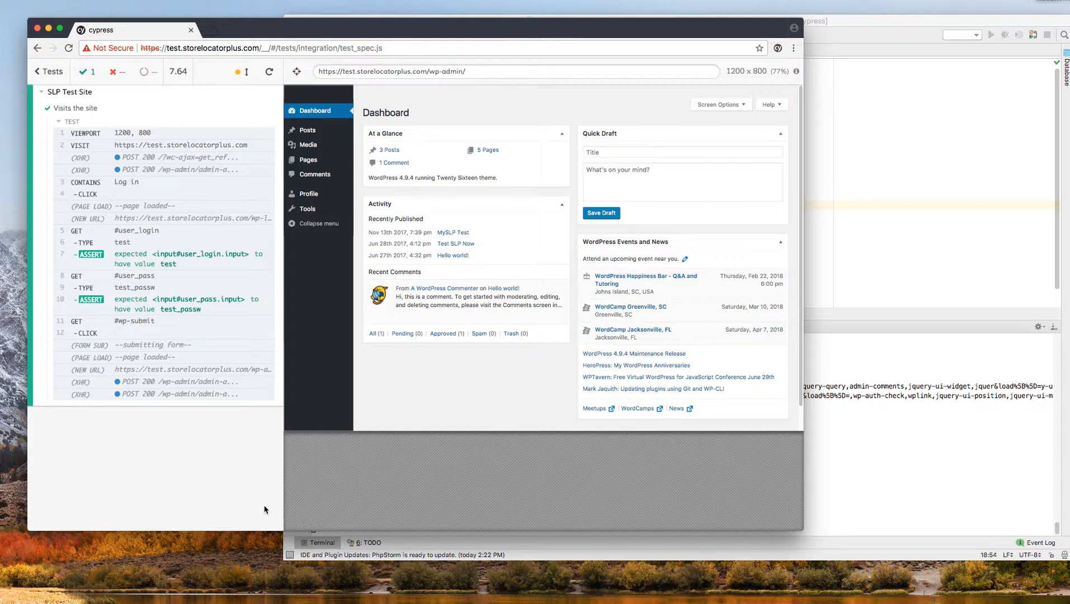
mouse_move(249, 500)
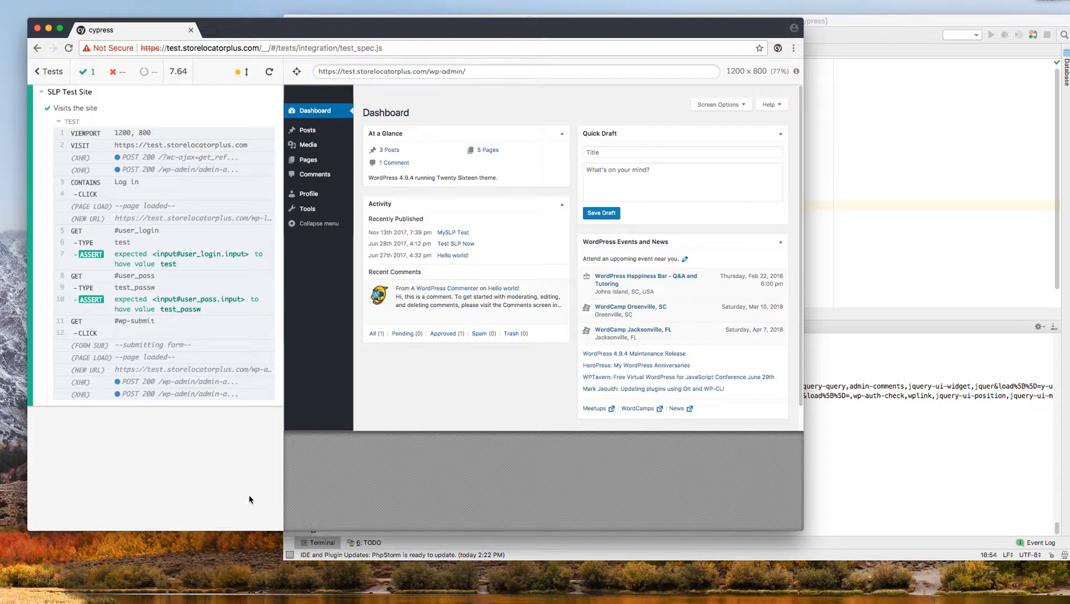
mouse_move(247, 497)
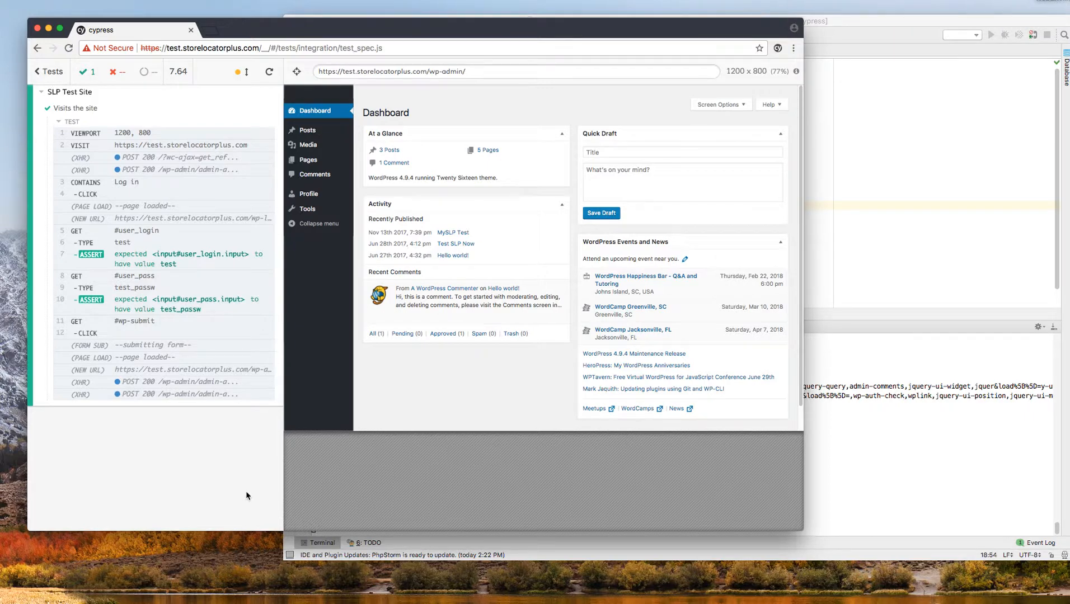
mouse_move(240, 491)
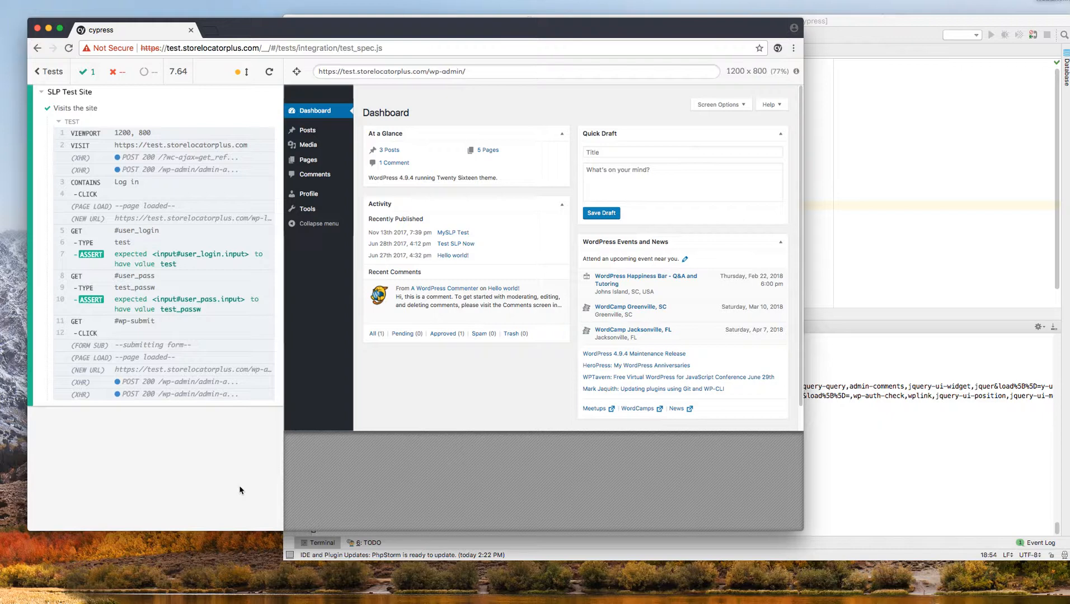
mouse_move(242, 505)
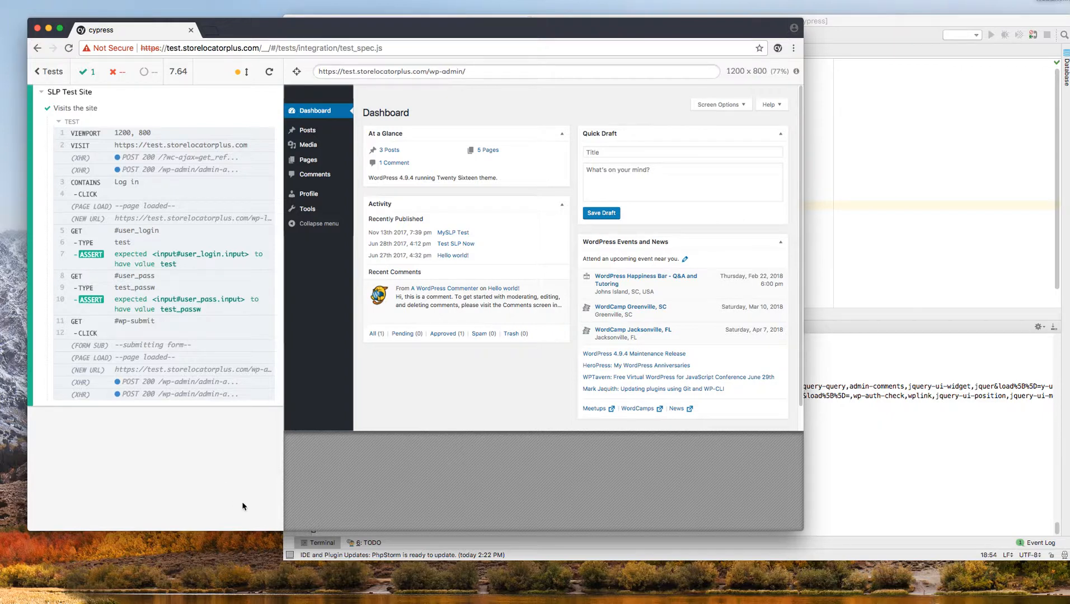
mouse_move(235, 488)
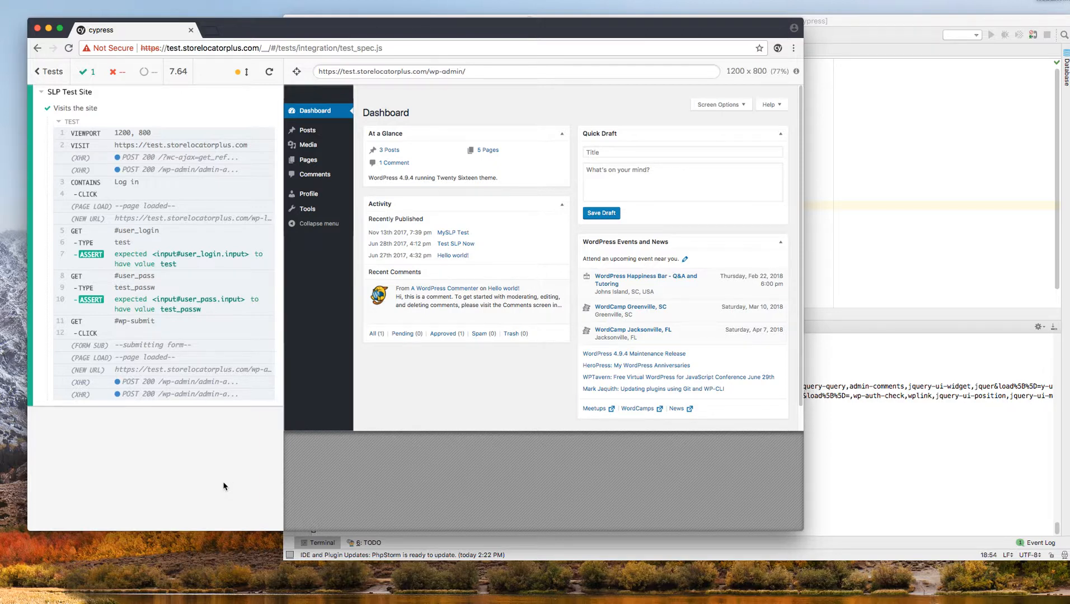
mouse_move(225, 486)
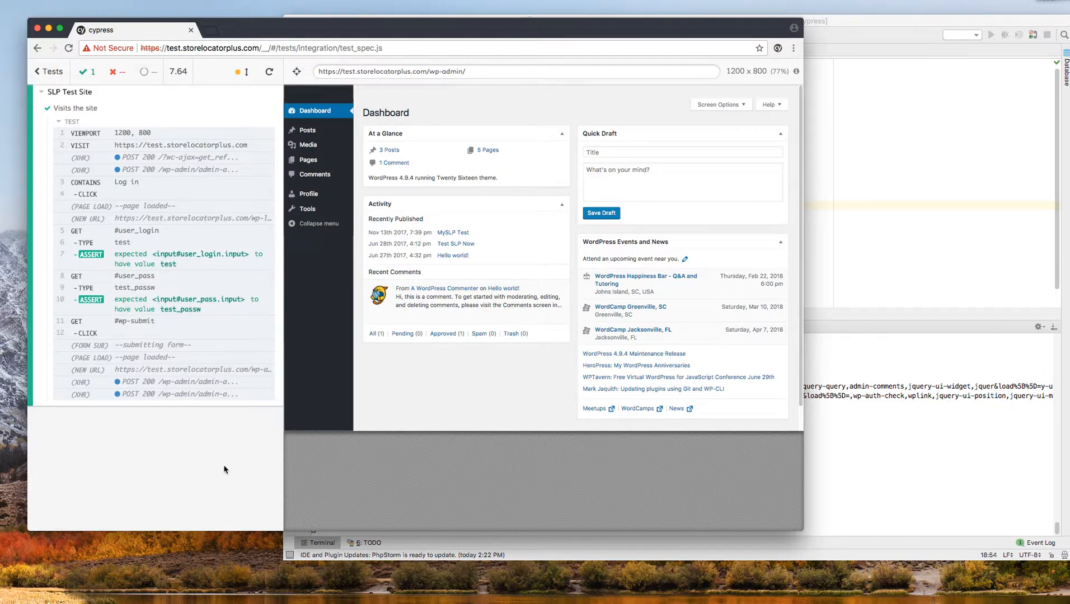
mouse_move(337, 569)
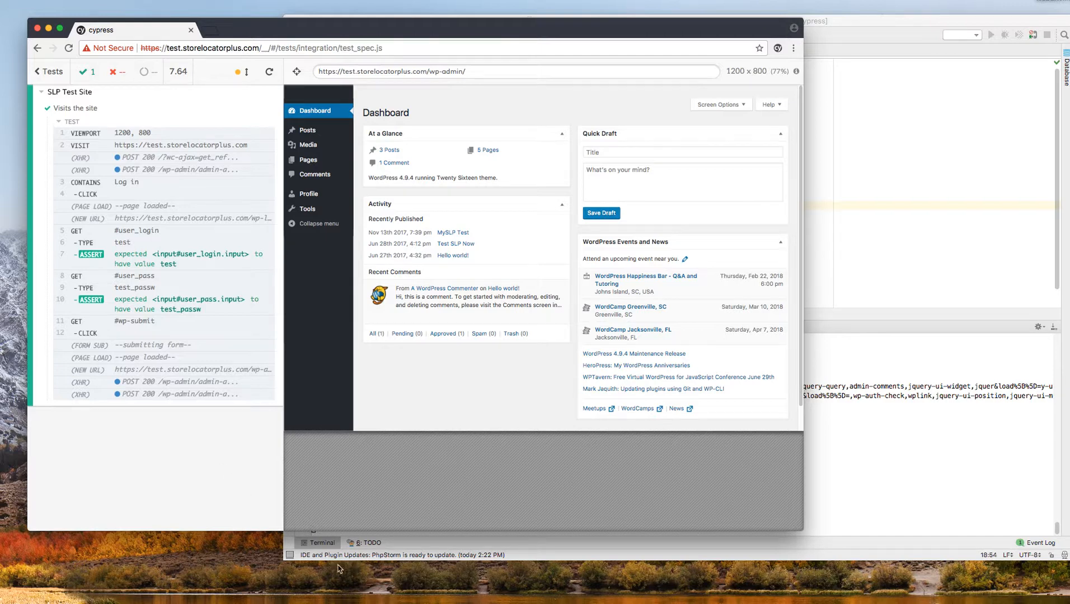